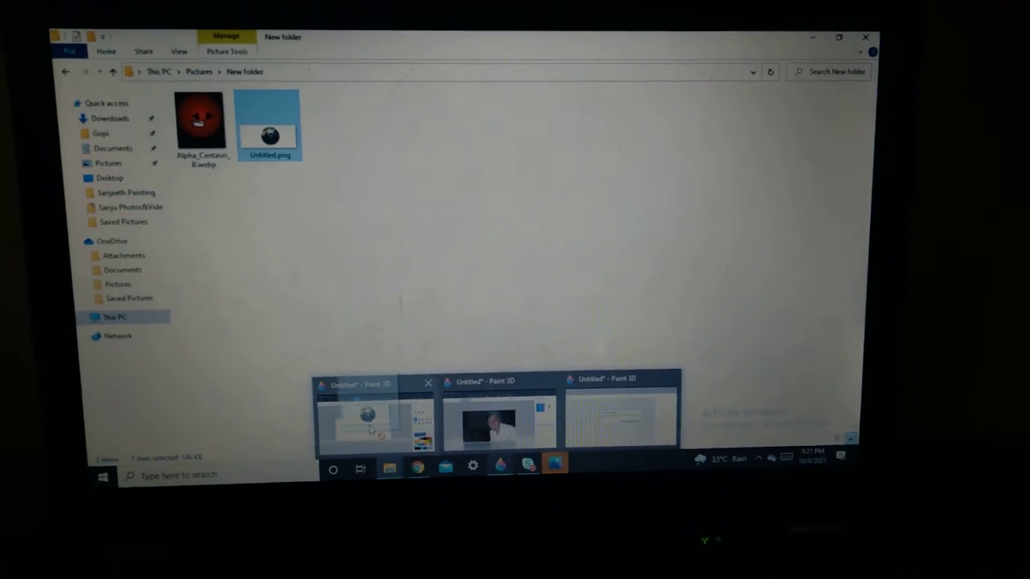
- Bring the Paint 3D window with the Earth canvas to the front from the taskbar preview
{"action": "left_click", "coordinate": [374, 420]}
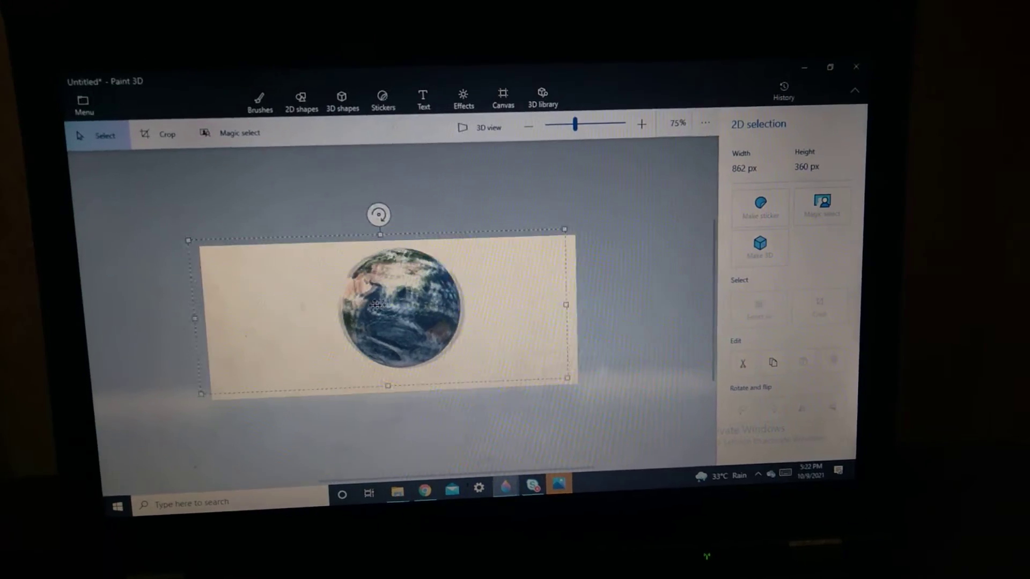
{"action": "left_click_drag", "start_coordinate": [400, 309], "coordinate": [551, 362]}
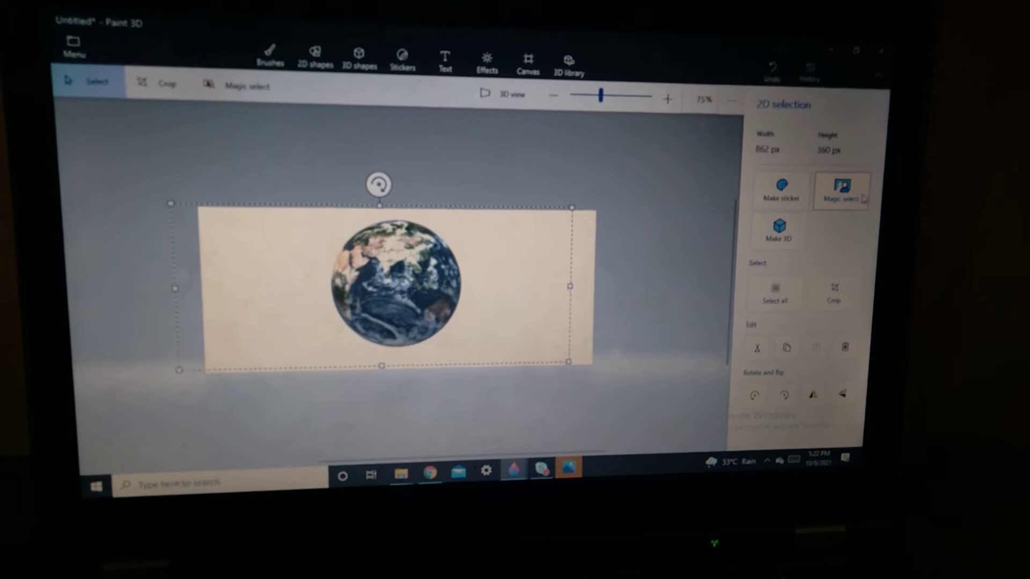
- Start Magic select and accept the selection box around the Earth globe to detect the cutout
{"action": "left_click", "coordinate": [248, 86]}
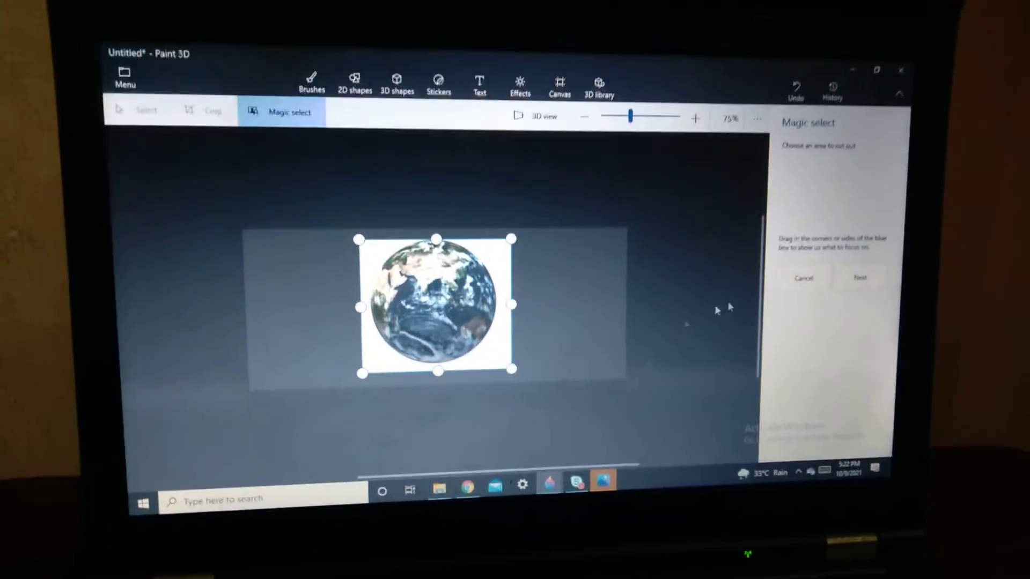
{"action": "left_click", "coordinate": [860, 278]}
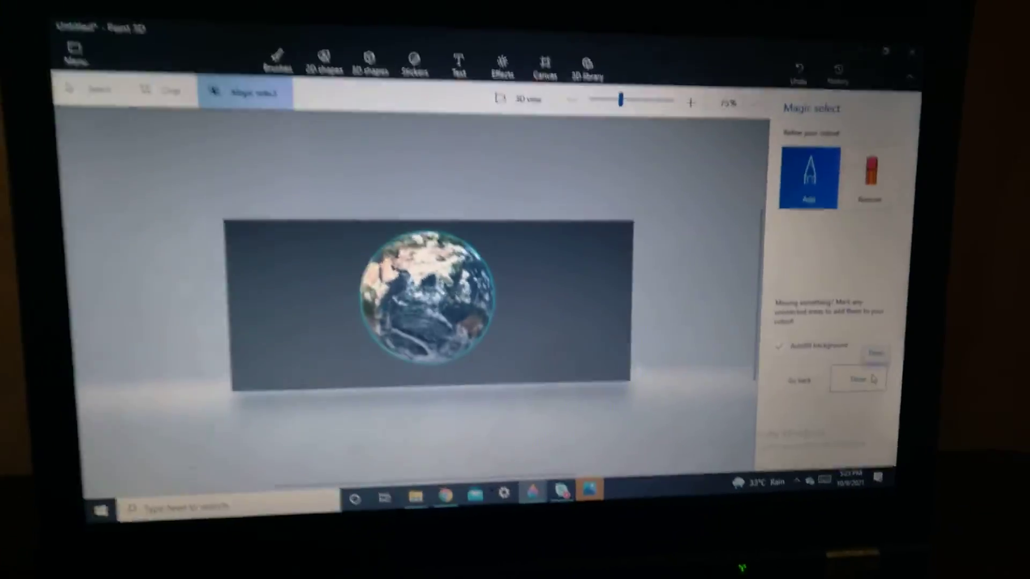
- Finish the Magic select cutout and tilt the globe object about 83 degrees toward edge-on
{"action": "left_click", "coordinate": [856, 379]}
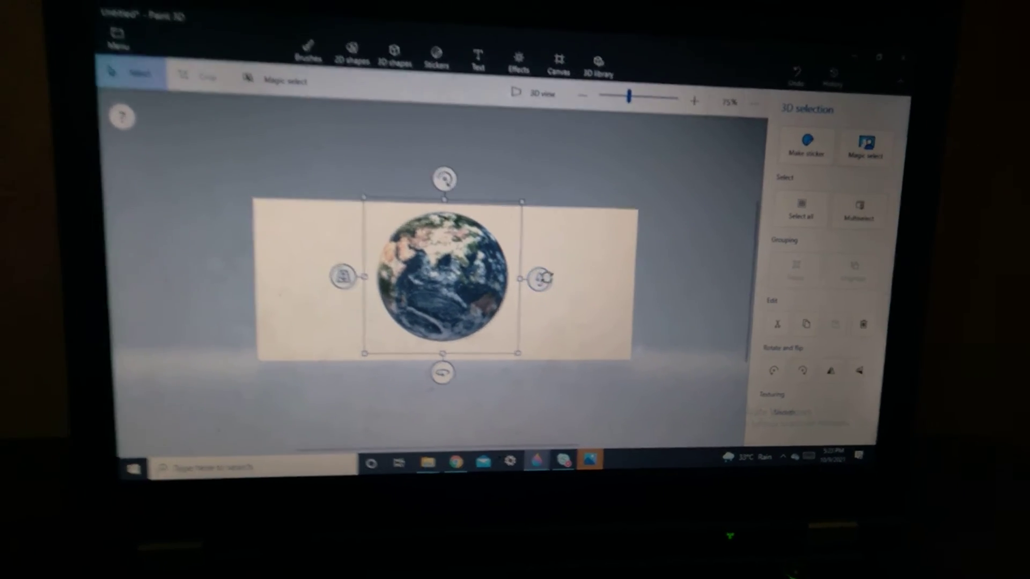
{"action": "left_click_drag", "start_coordinate": [541, 279], "coordinate": [542, 244]}
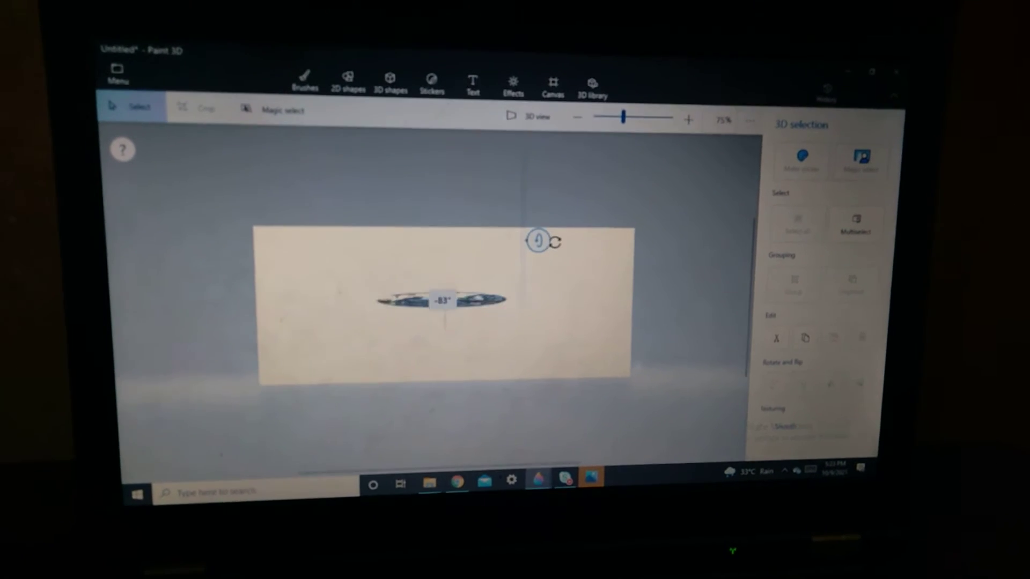